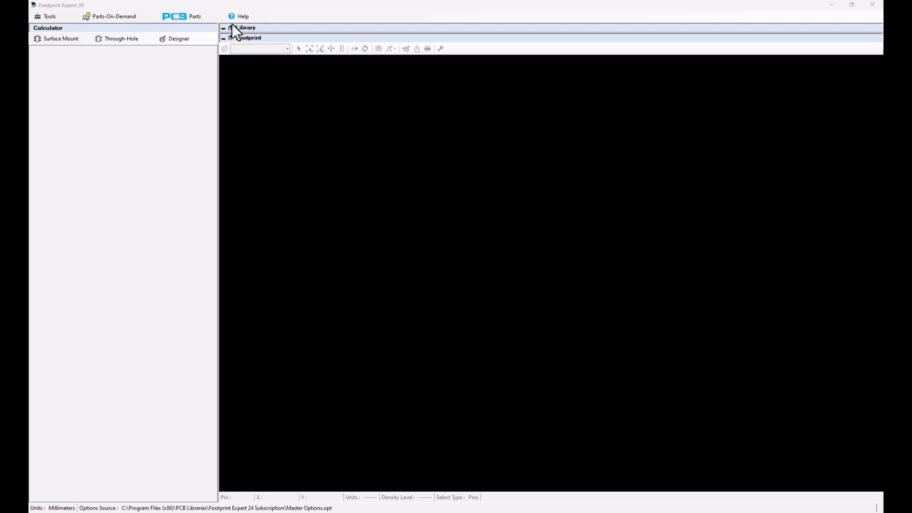
pyautogui.moveTo(244, 36)
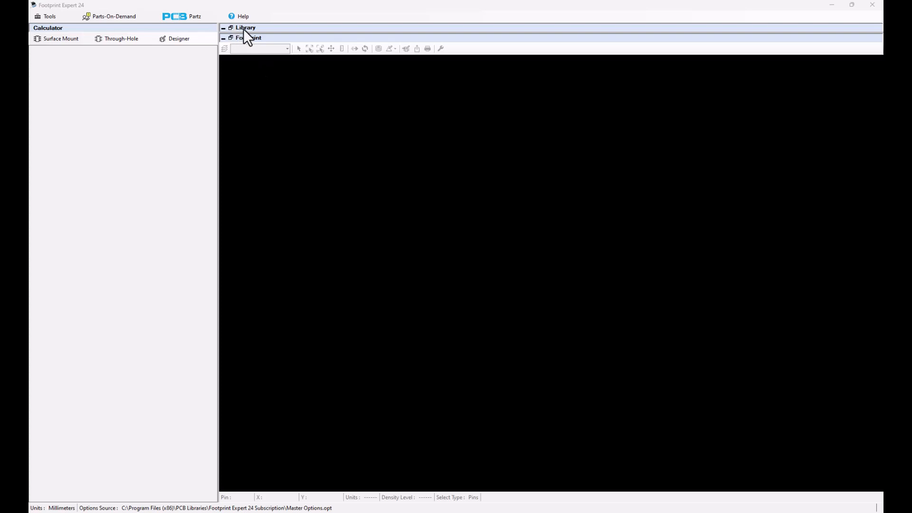
# Expand the Library list and bring the Texas Instruments SOT223/SOT23 rows into view
pyautogui.click(245, 28)
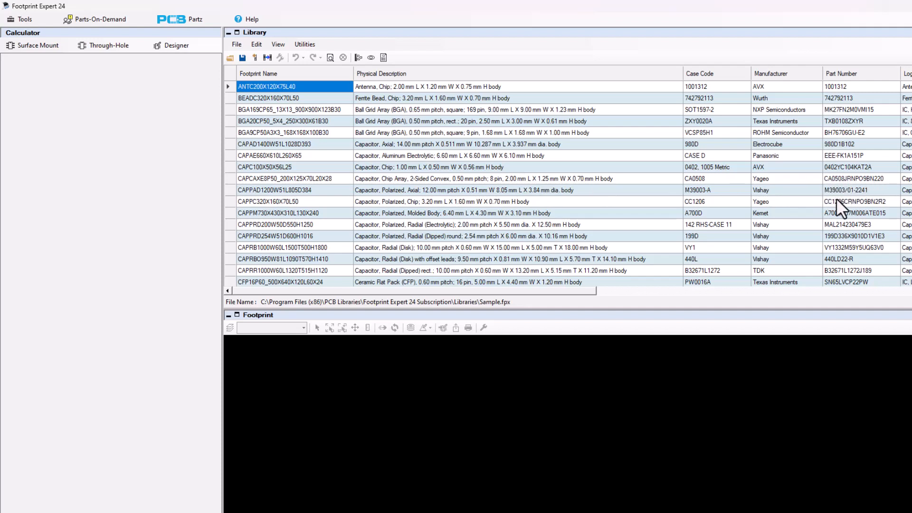
pyautogui.scroll(-3)
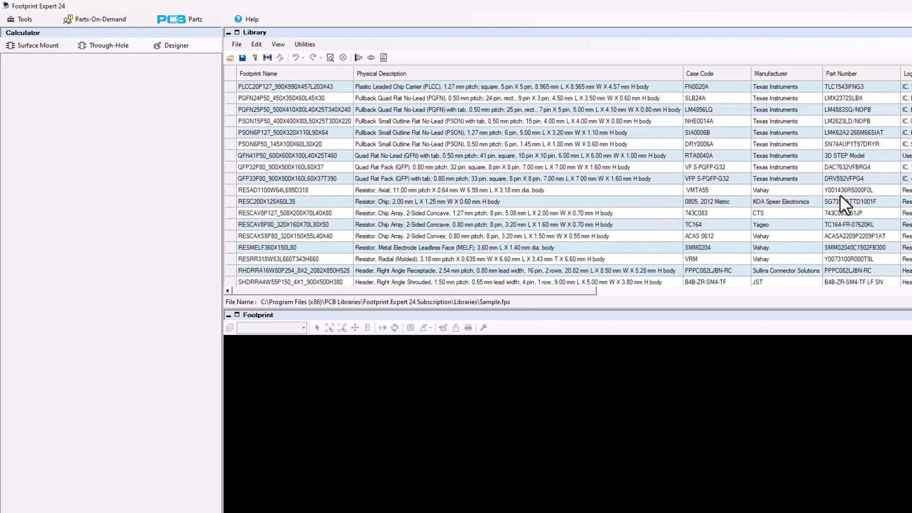
pyautogui.scroll(-3)
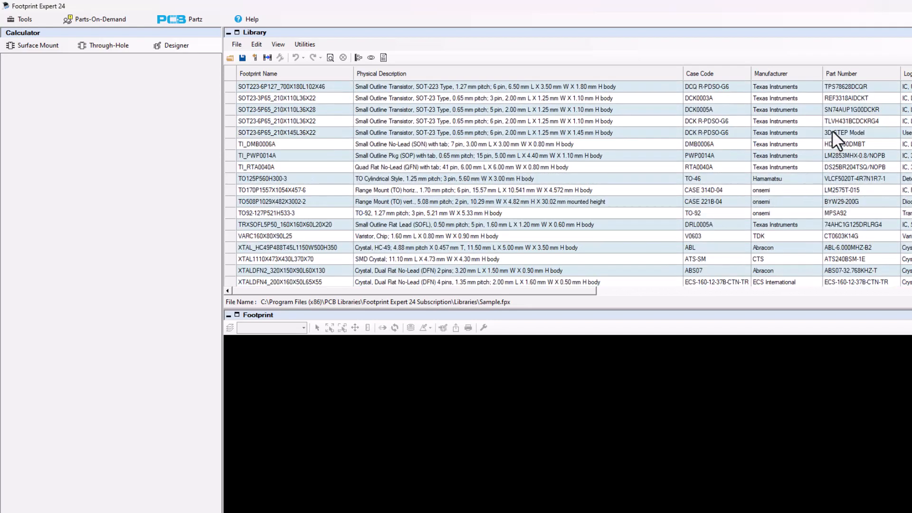
# Search Yahoo in Chrome for part number TLVH431BCDCKRG4 and look through the results
pyautogui.click(855, 120)
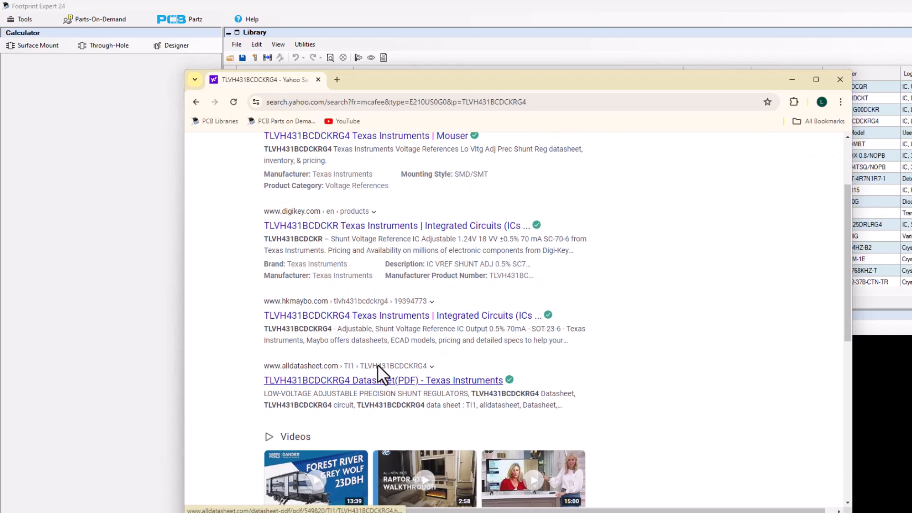
pyautogui.scroll(-3)
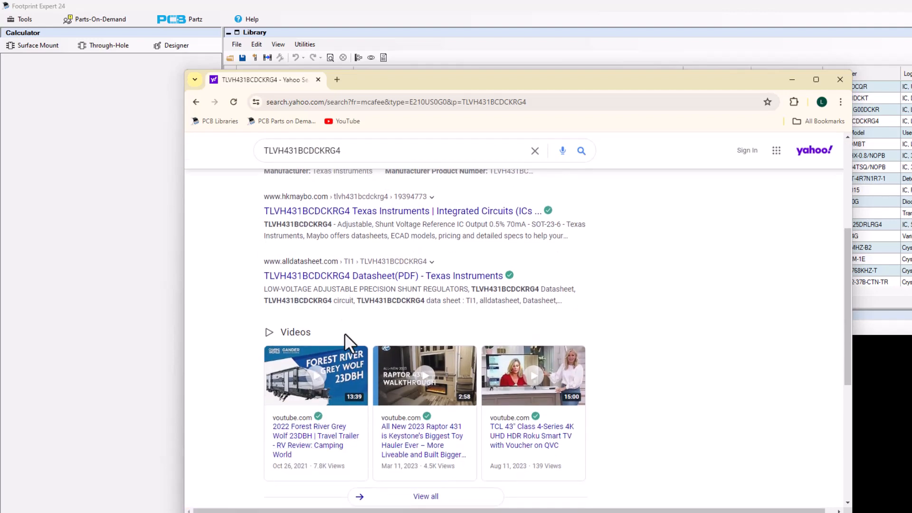
pyautogui.scroll(-3)
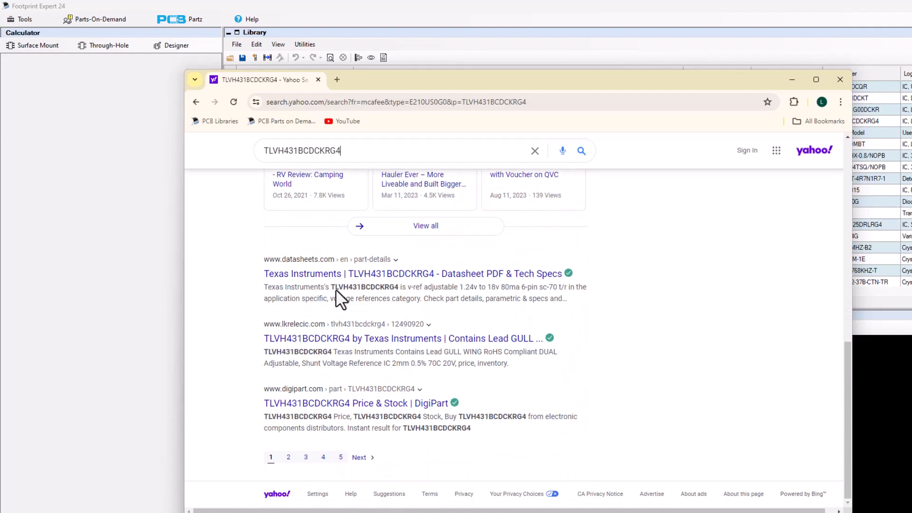
pyautogui.moveTo(338, 375)
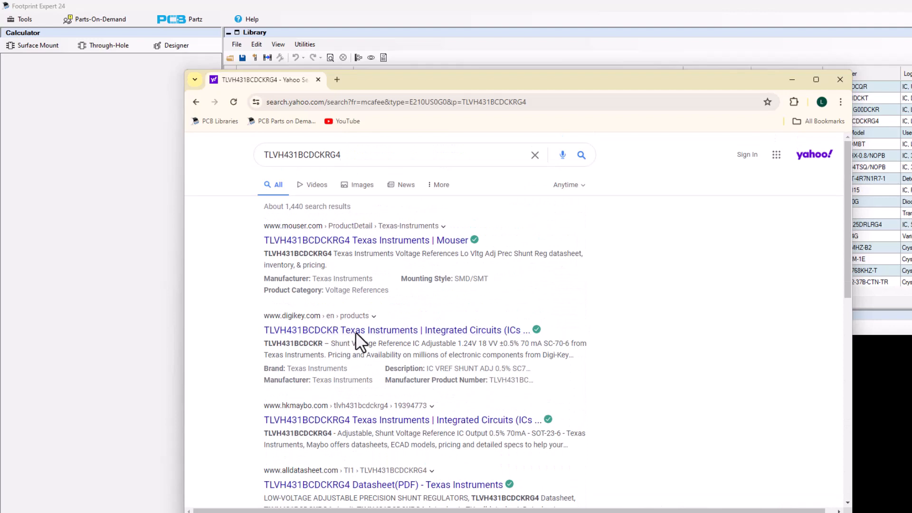
# Reach the TI TLVH431 datasheet PDF via the DigiKey TLVH431BCDCKR product page
pyautogui.click(395, 330)
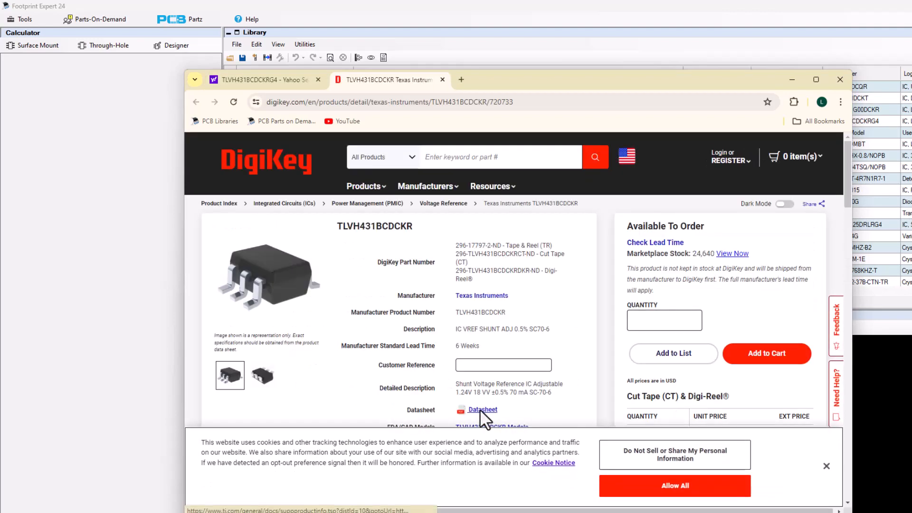
pyautogui.click(482, 409)
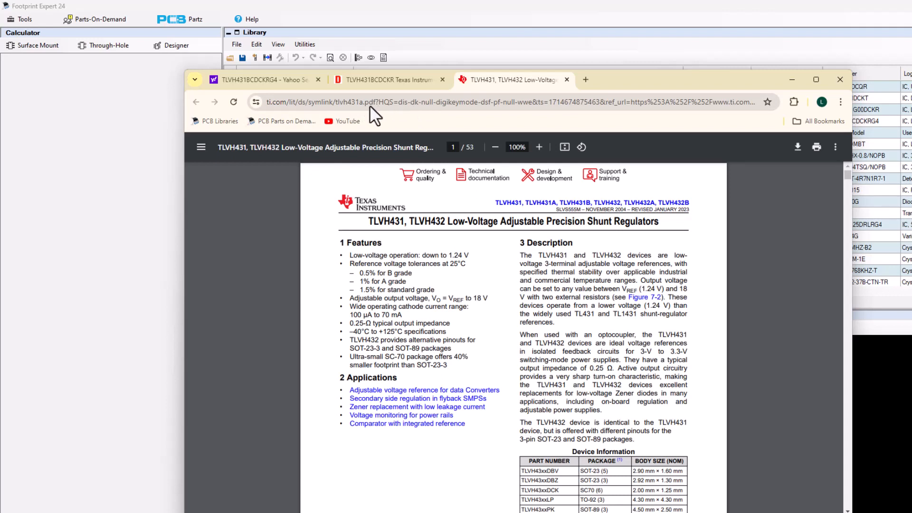
pyautogui.moveTo(275, 109)
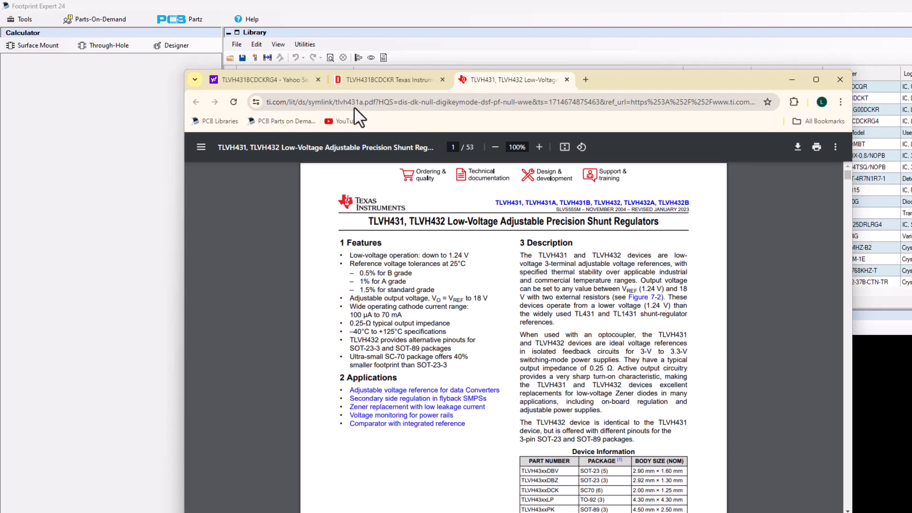
pyautogui.moveTo(381, 110)
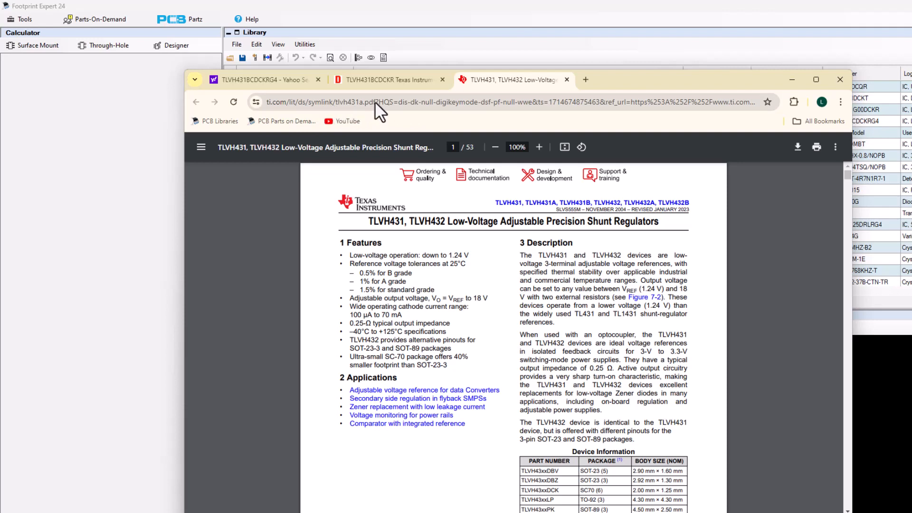
pyautogui.moveTo(460, 113)
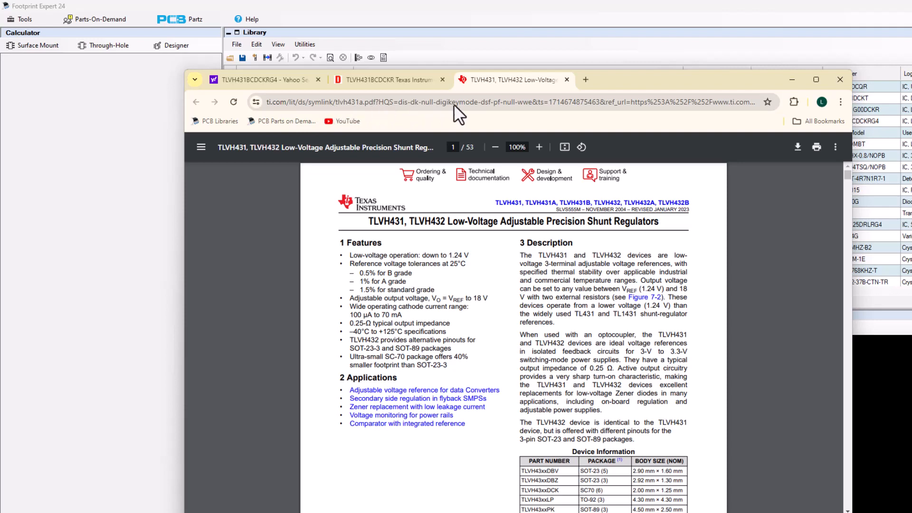
pyautogui.moveTo(509, 111)
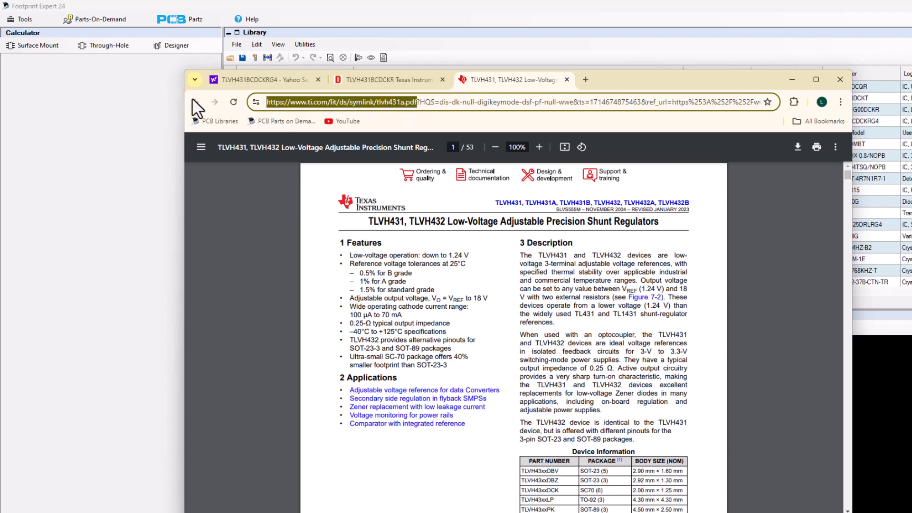
pyautogui.moveTo(838, 65)
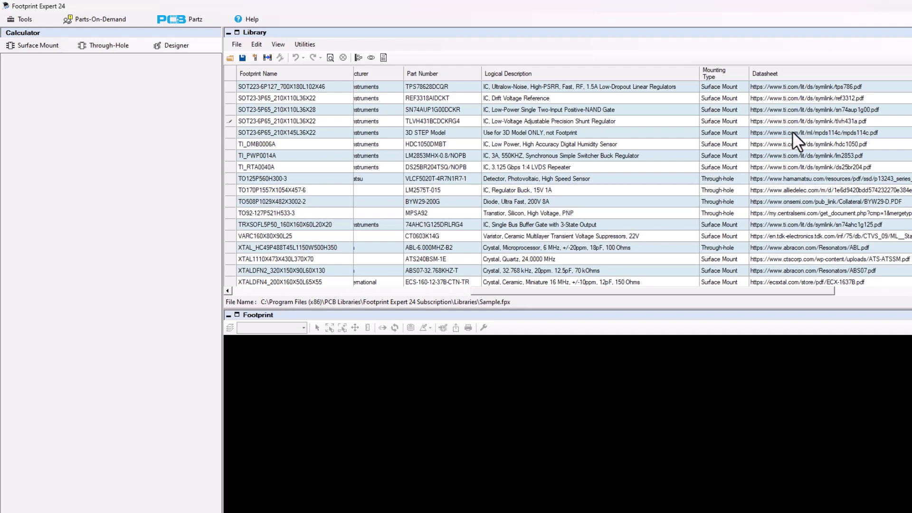
pyautogui.moveTo(789, 142)
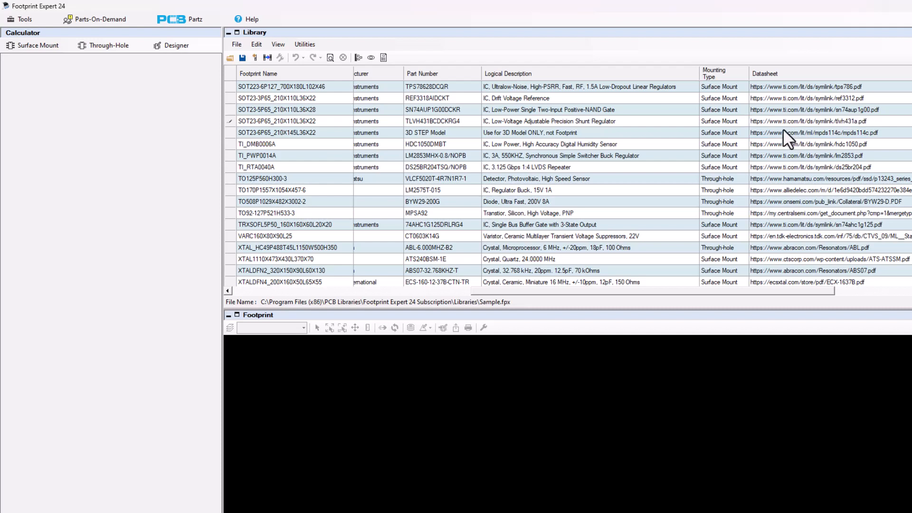
# Put the ti.com tlvh431a.pdf address in the TLVH431BCDCKRG4 row's Datasheet cell
pyautogui.click(550, 121)
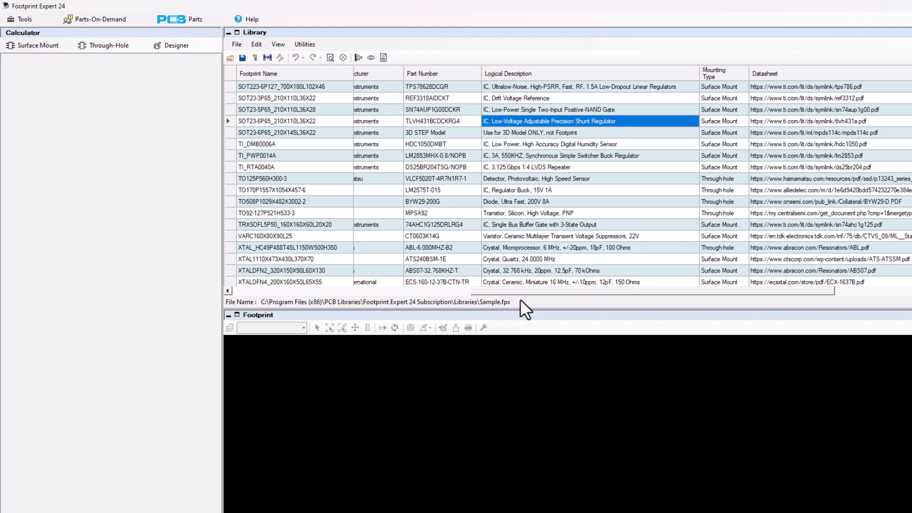
pyautogui.hscroll(3)
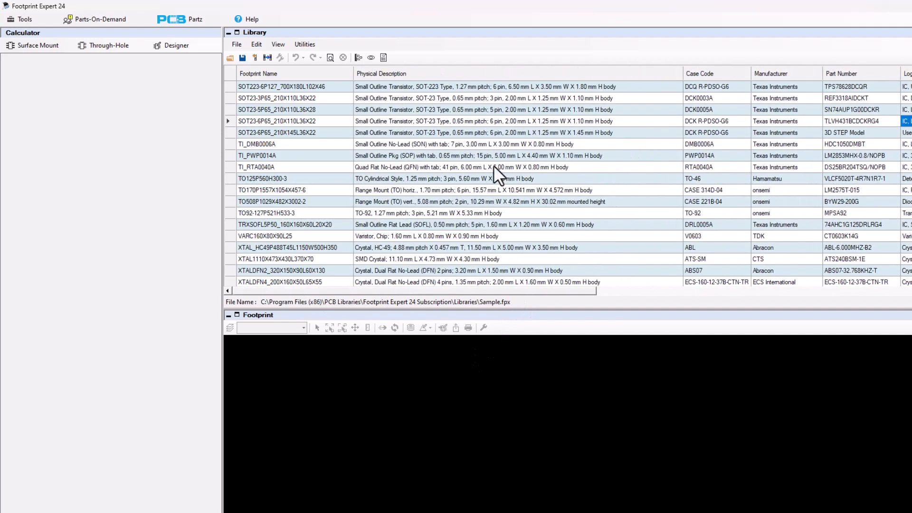
# From the TLVH431BCDCKRG4 row, launch Search the Web > Manufacturers Home Page to reach ti.com
pyautogui.click(482, 121)
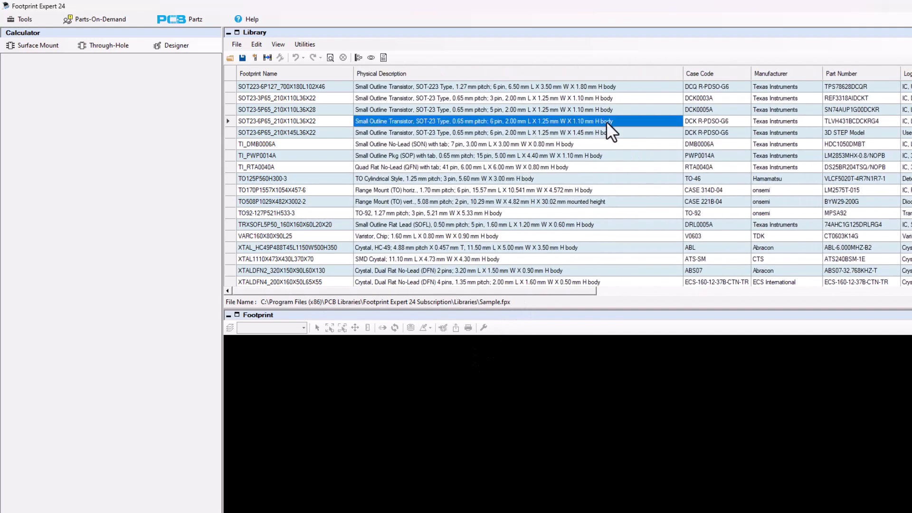
pyautogui.rightClick(610, 121)
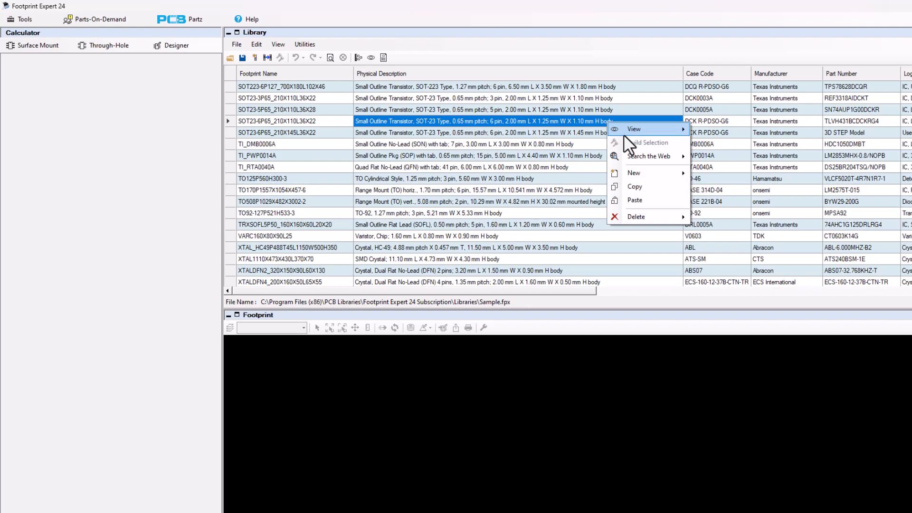
pyautogui.moveTo(647, 156)
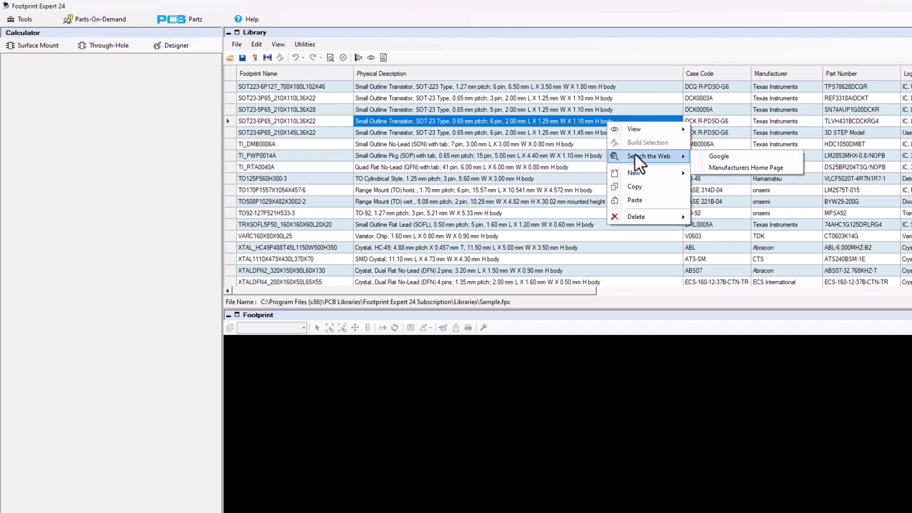
pyautogui.moveTo(719, 156)
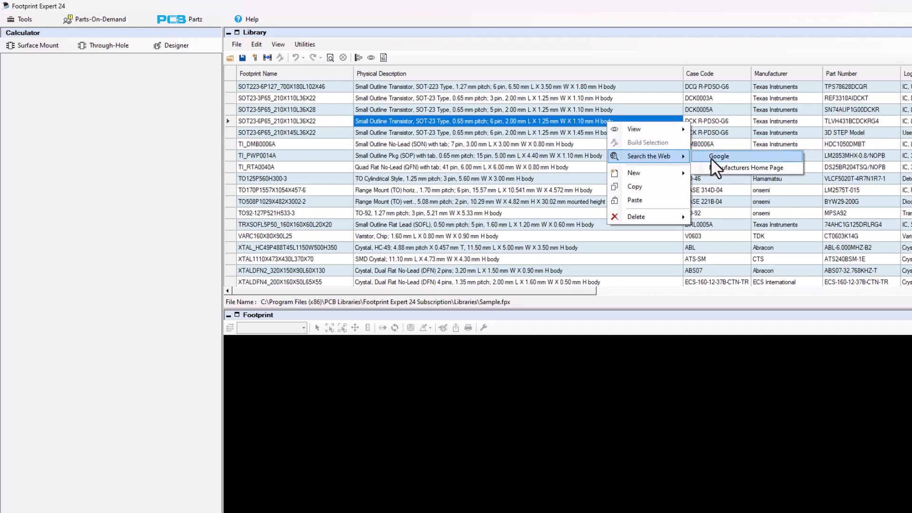
pyautogui.moveTo(747, 167)
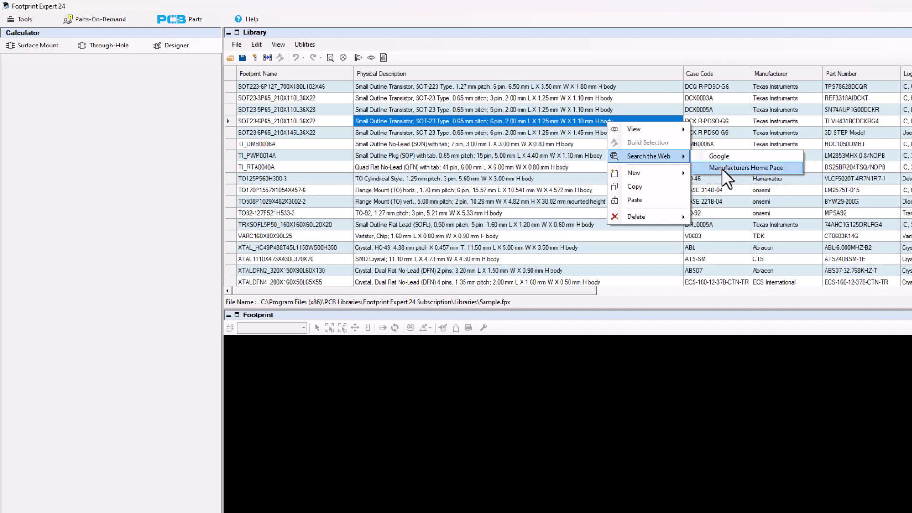
pyautogui.click(744, 167)
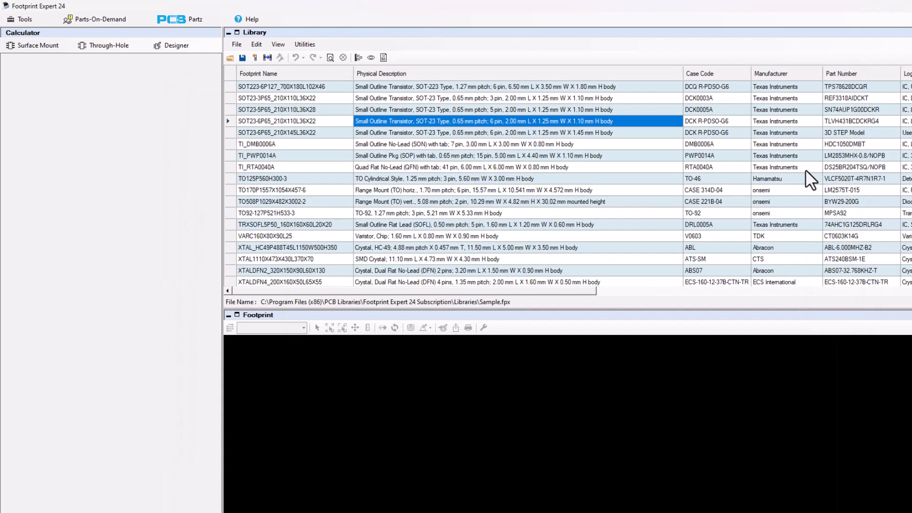
pyautogui.click(854, 121)
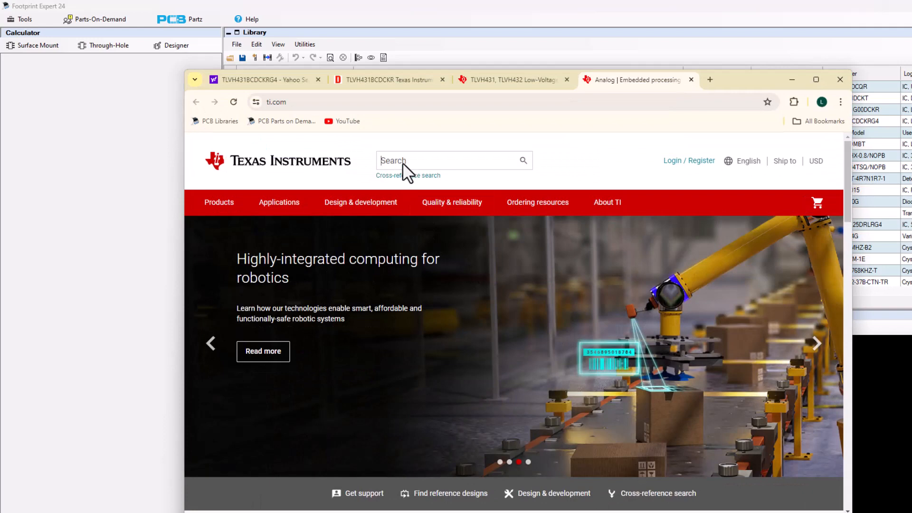
# Search ti.com for TLVH431BCDCKRG4 and review the seven similar TLVH431B parts listed
pyautogui.write('TLVH431BCDCKRG4')
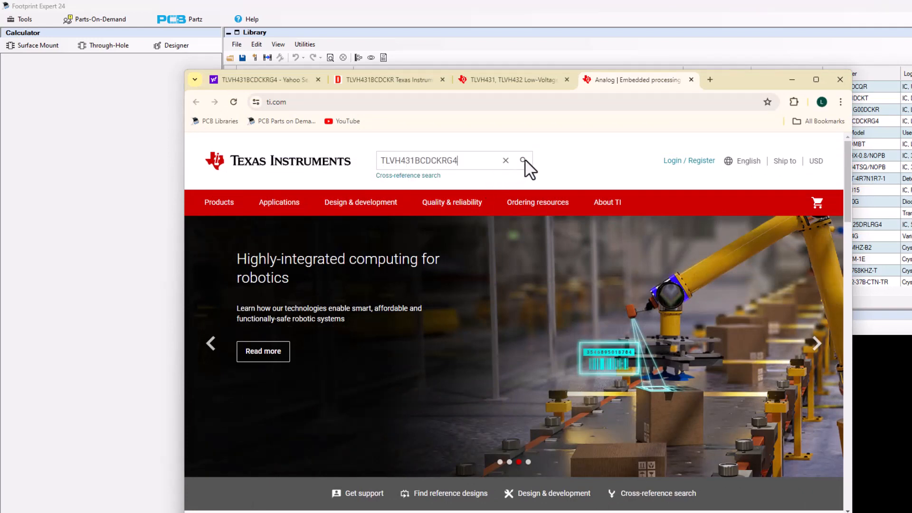
pyautogui.click(522, 161)
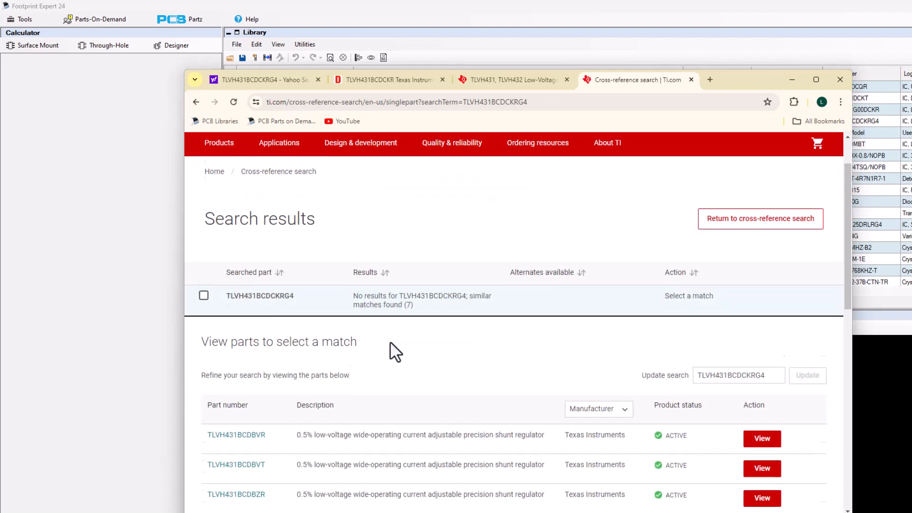
pyautogui.scroll(-3)
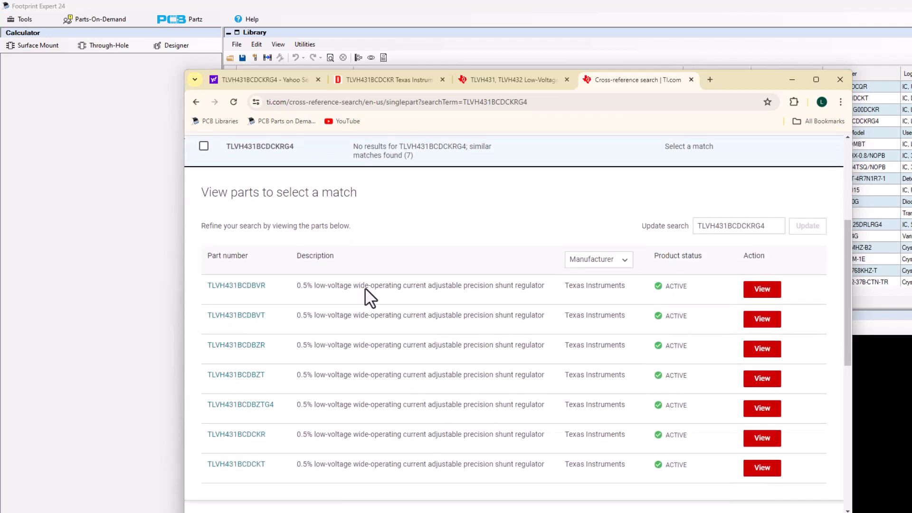
pyautogui.scroll(-3)
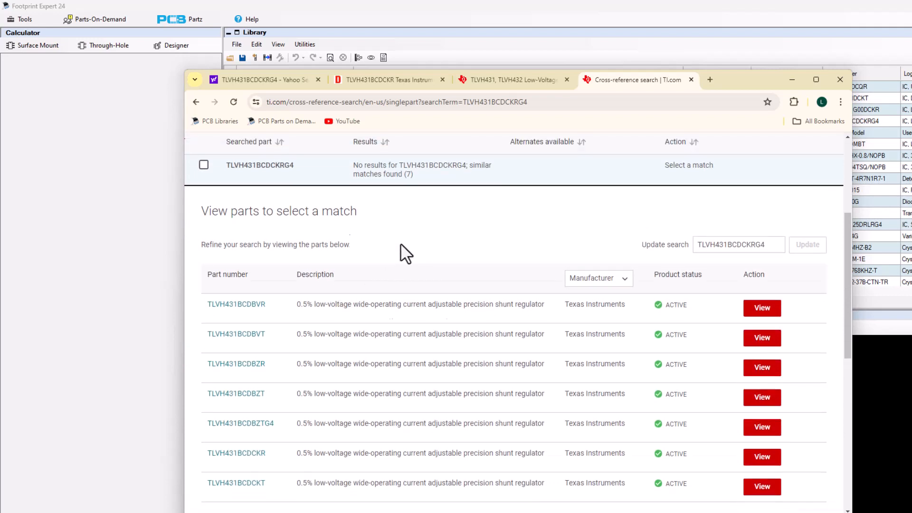
pyautogui.scroll(-3)
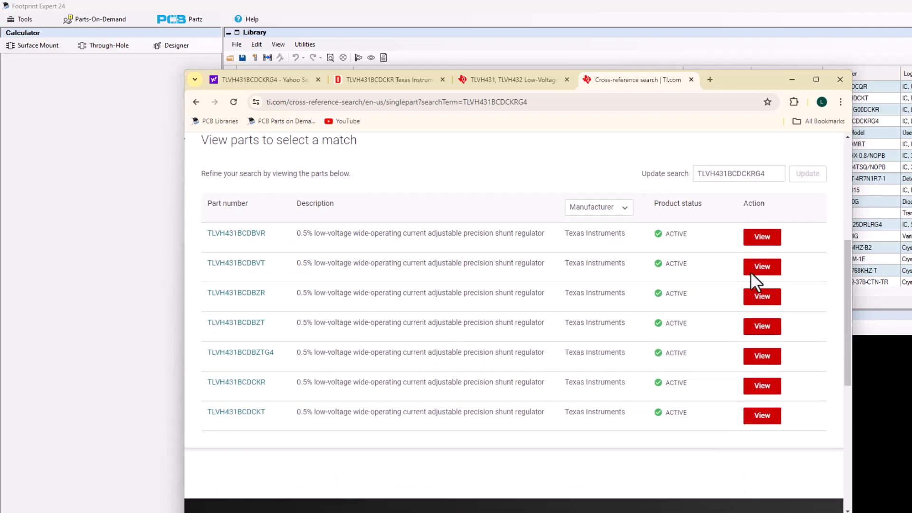
pyautogui.moveTo(236, 234)
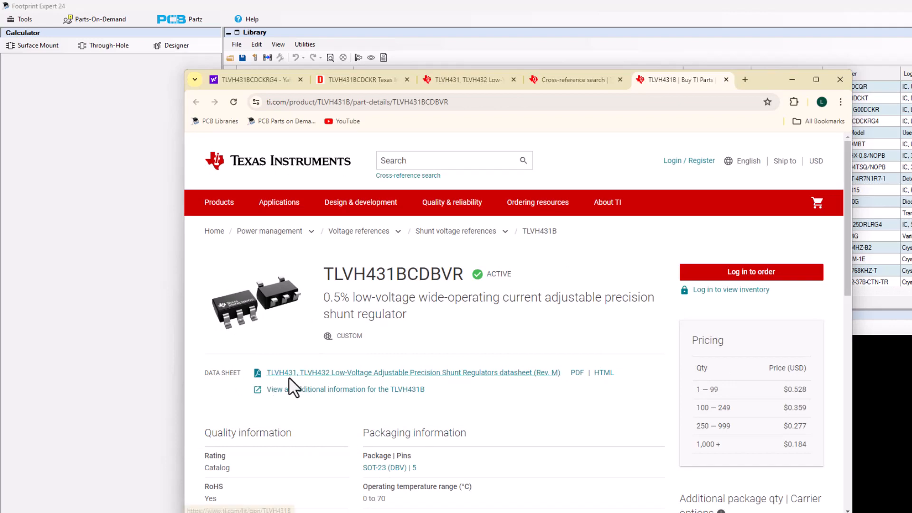
# Load the TLVH431/TLVH432 datasheet PDF and select its address through the .pdf ending
pyautogui.click(413, 372)
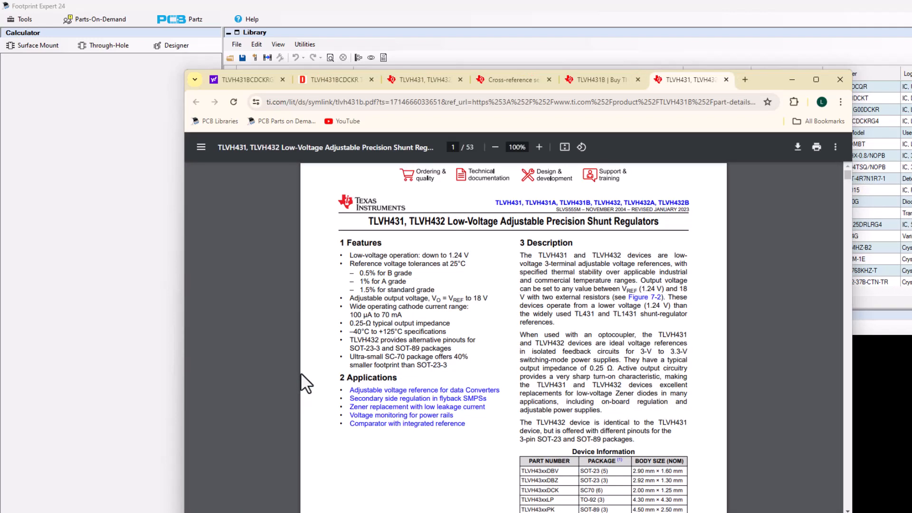
pyautogui.moveTo(532, 239)
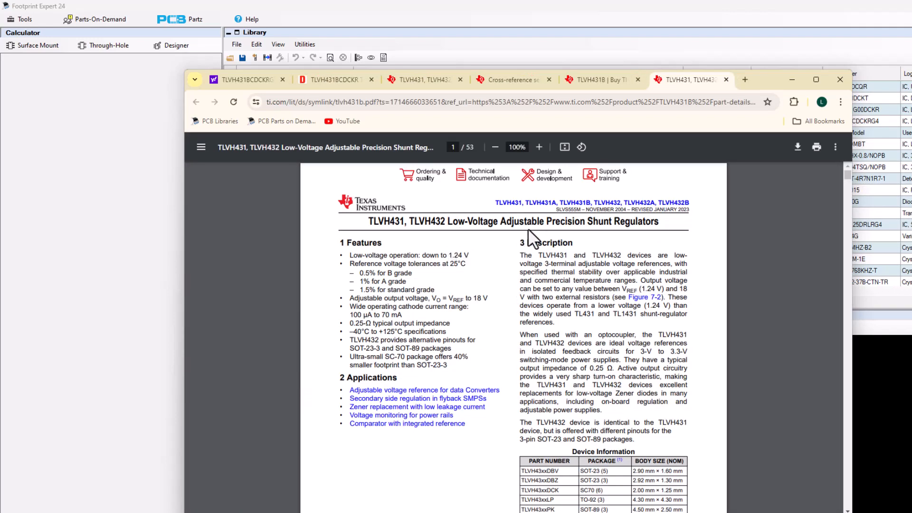
pyautogui.moveTo(550, 222); pyautogui.dragTo(659, 221)
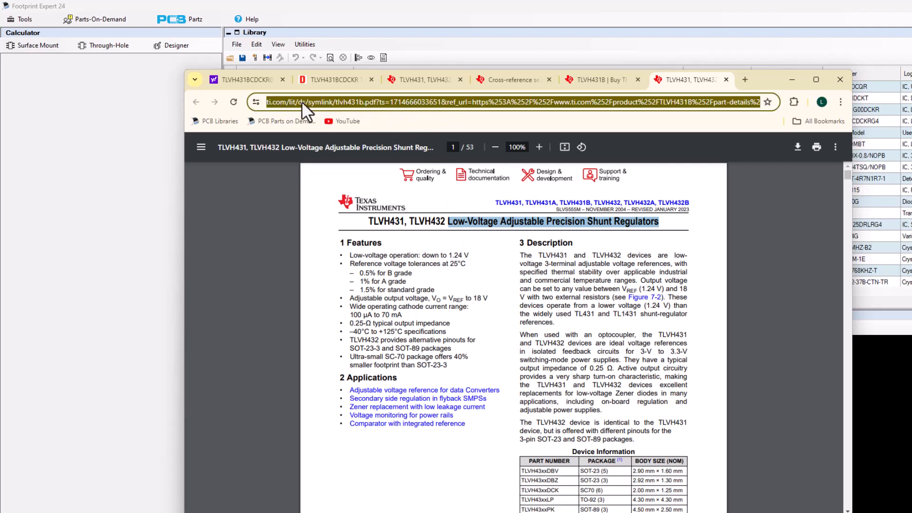
pyautogui.moveTo(379, 113)
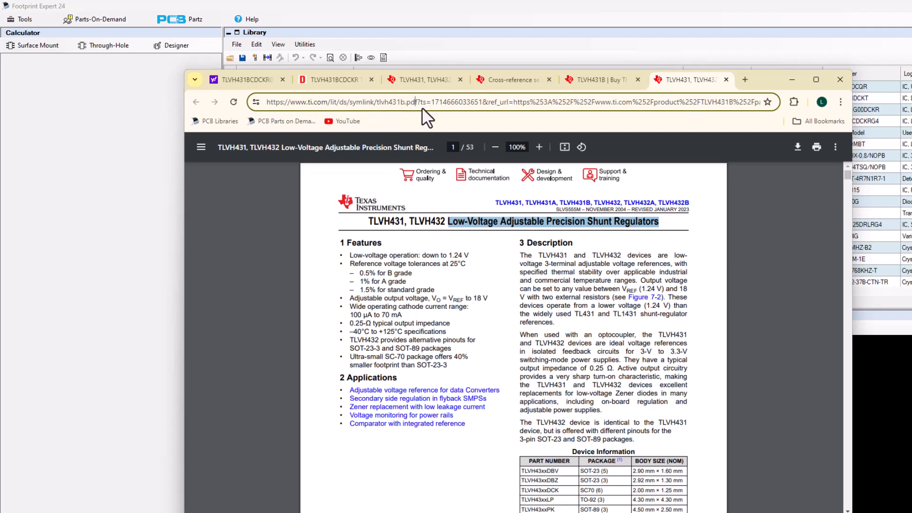
pyautogui.moveTo(419, 109)
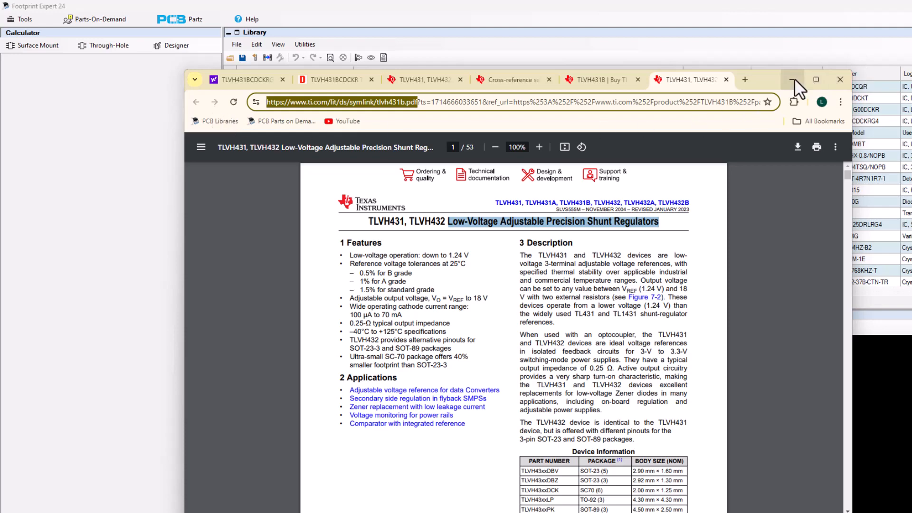
# Hide Chrome so the library's Datasheet column with the ti.com addresses is back in view
pyautogui.click(791, 80)
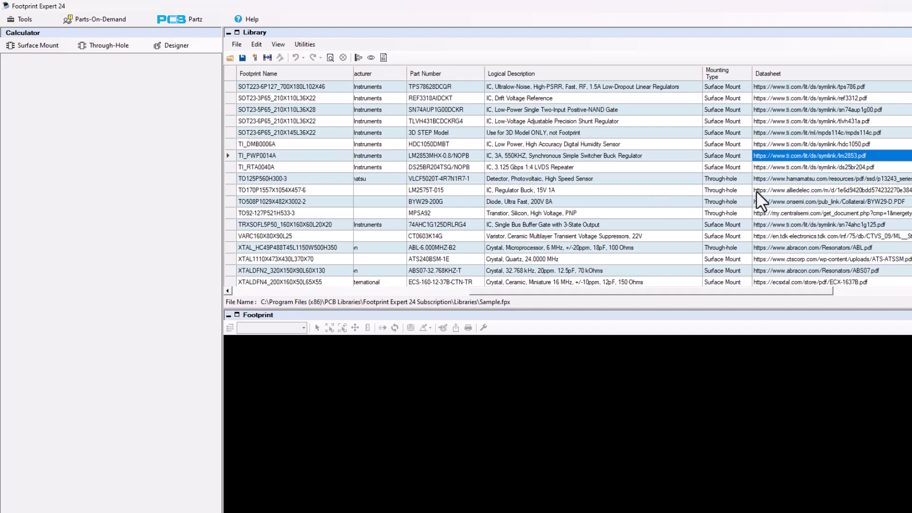
pyautogui.moveTo(444, 177)
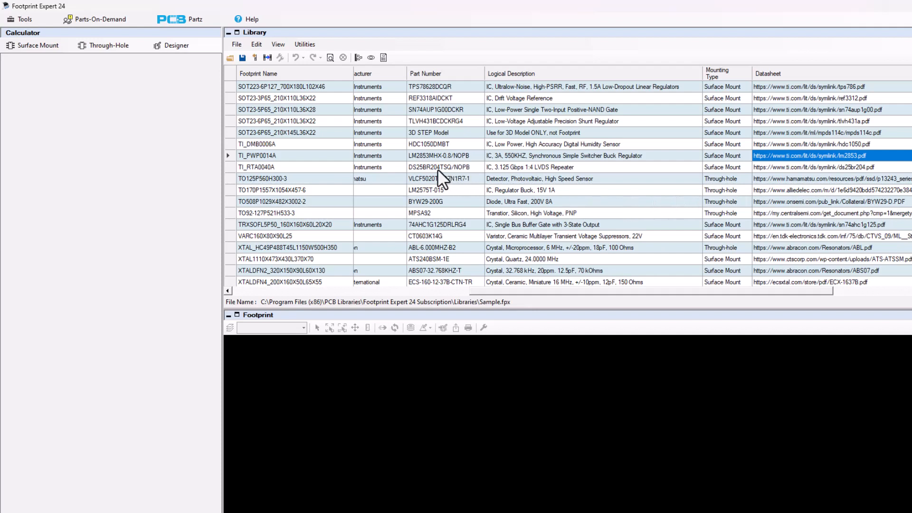
pyautogui.moveTo(441, 175)
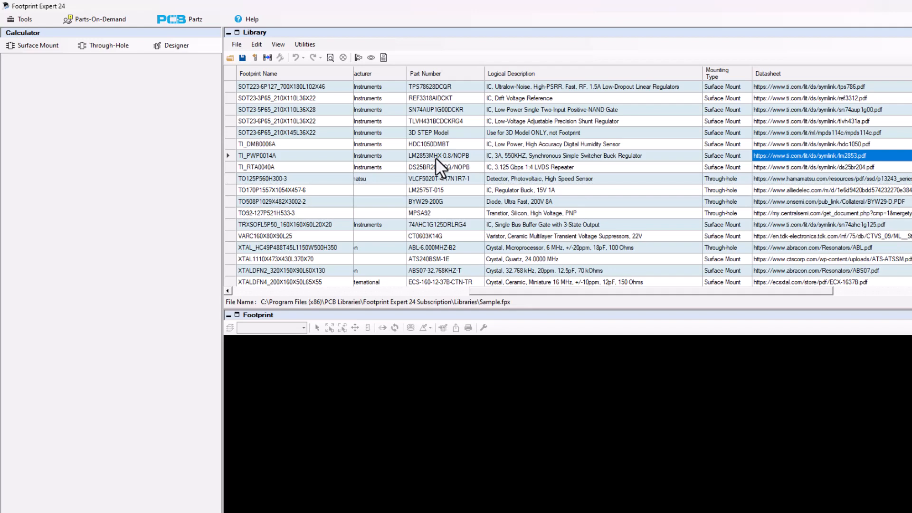
pyautogui.moveTo(545, 303)
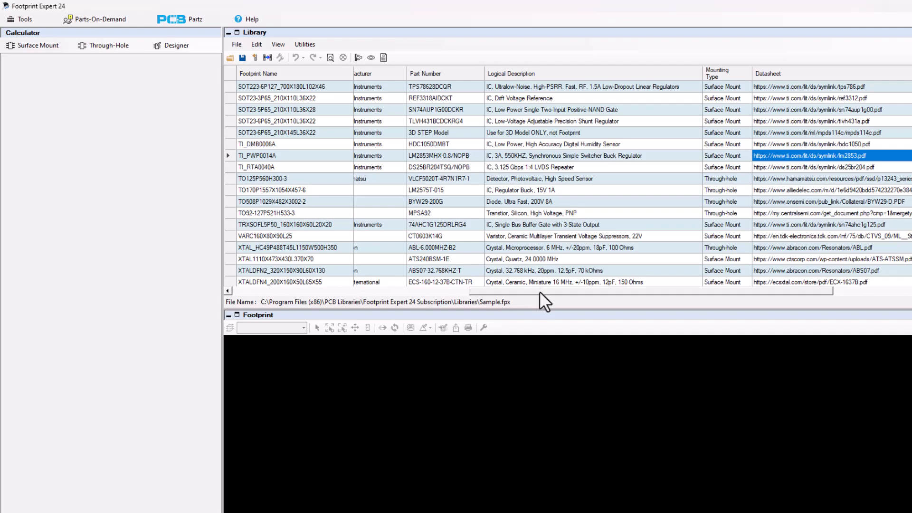